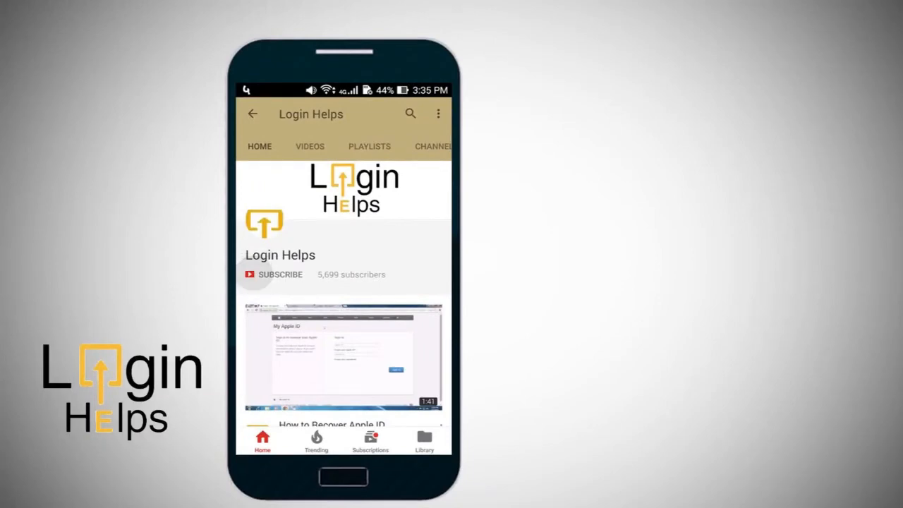
# Step: Leave YouTube for the phone's app drawer of installed apps
pyautogui.click(279, 274)
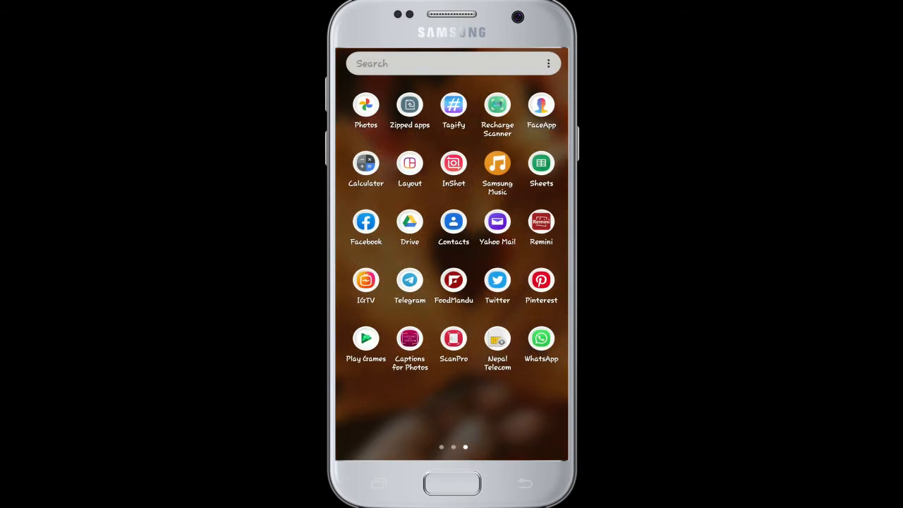
# Step: Launch WhatsApp, choose Nepal as country, enter the phone number and submit it
pyautogui.click(541, 338)
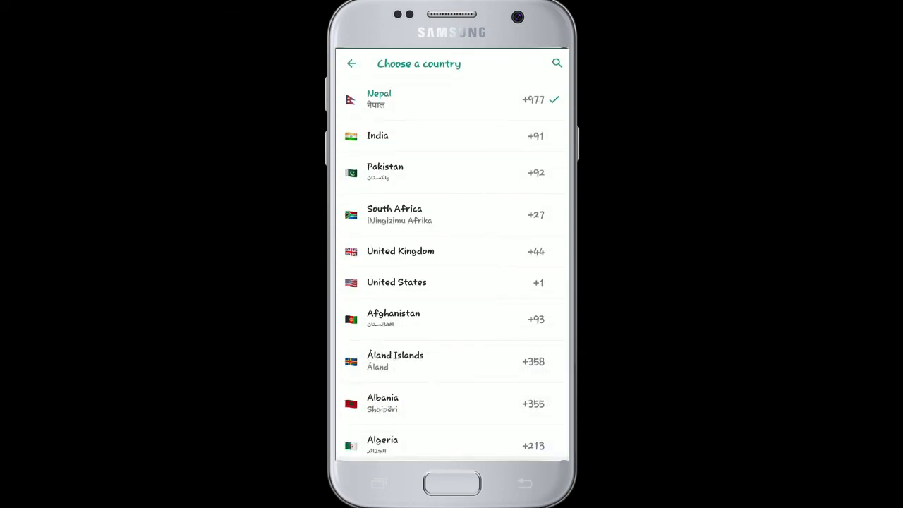
pyautogui.click(378, 98)
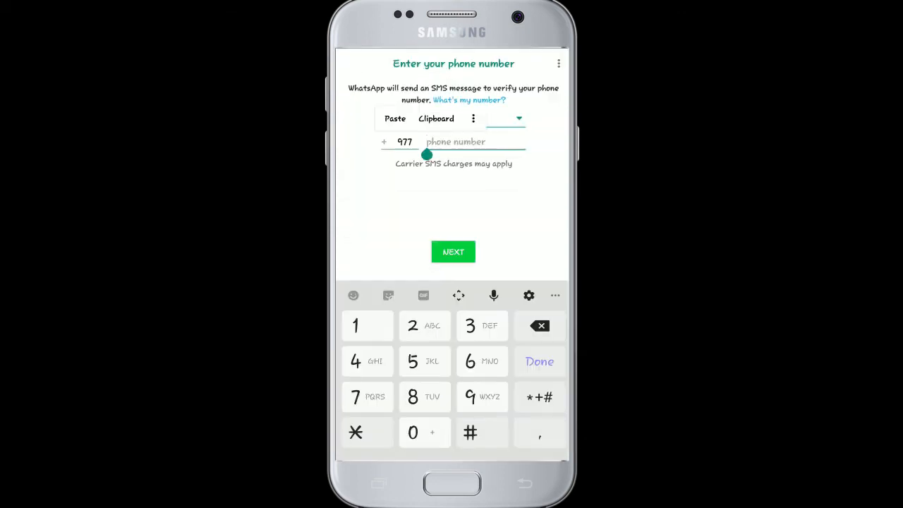
pyautogui.write('9')
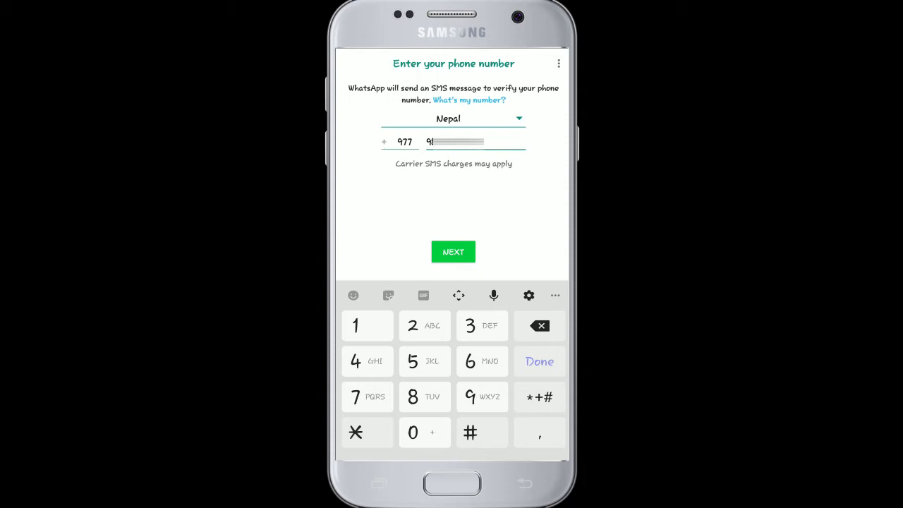
pyautogui.click(453, 251)
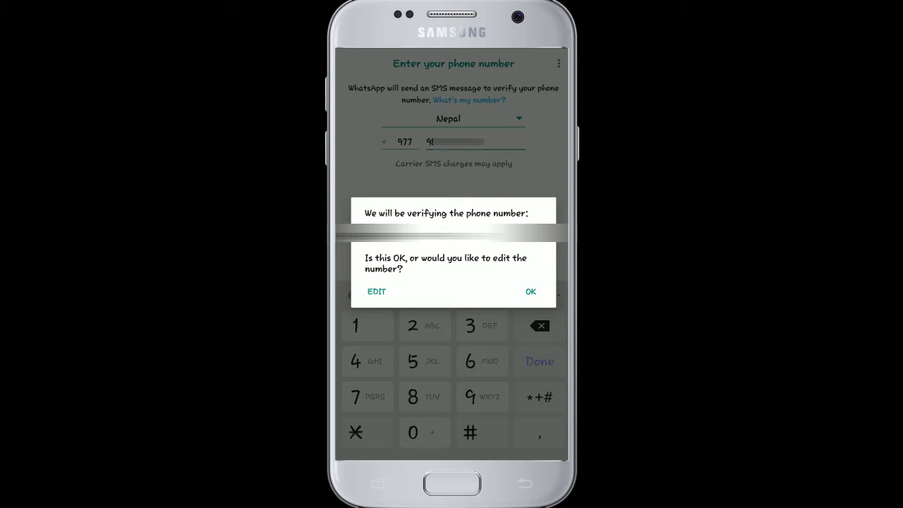
# Step: Confirm with OK that the entered phone number is correct for verification
pyautogui.click(530, 291)
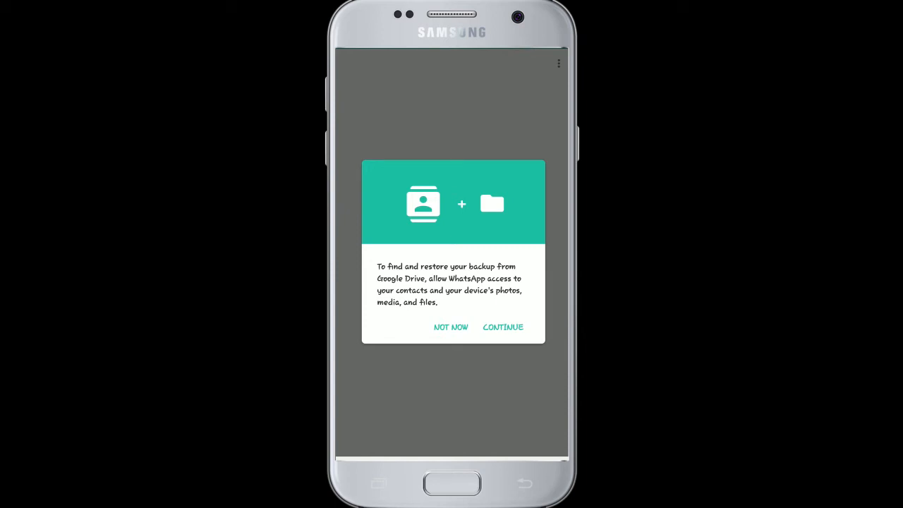
# Step: Allow contacts and media access, then skip the Google Drive backup check
pyautogui.click(502, 328)
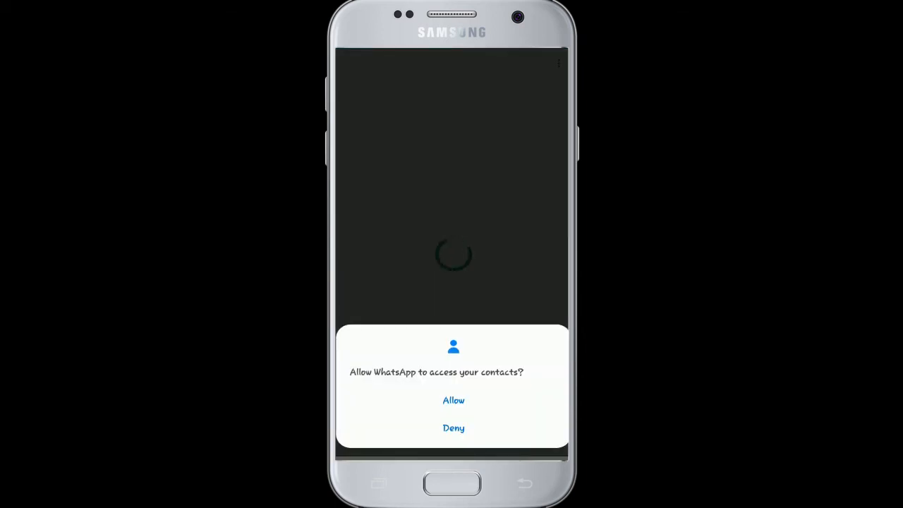
pyautogui.click(454, 401)
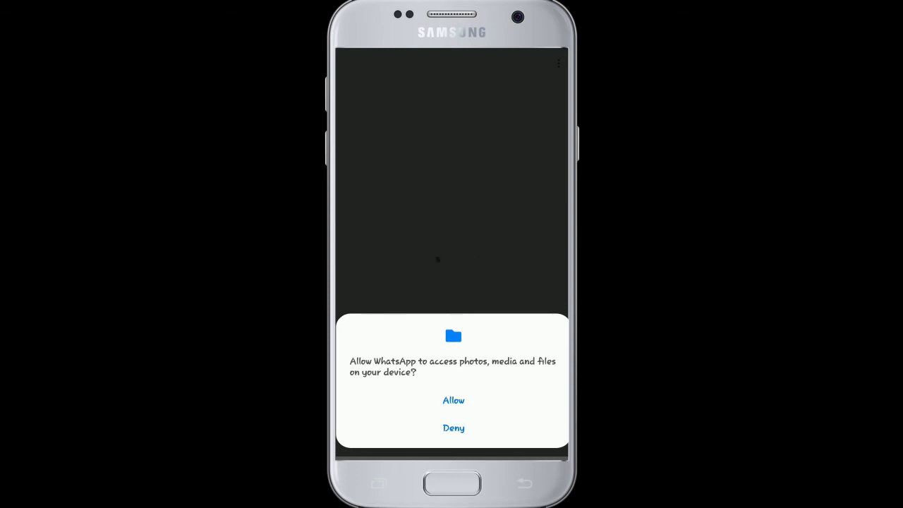
pyautogui.click(454, 401)
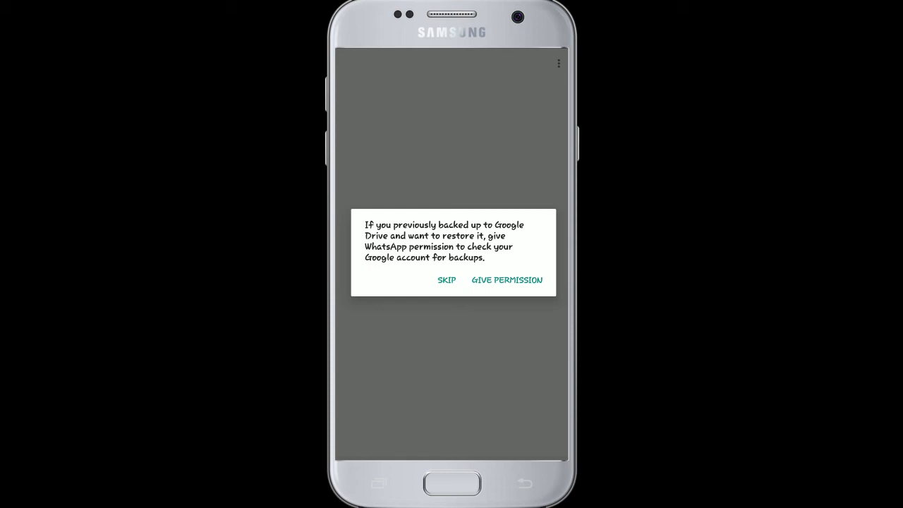
pyautogui.click(446, 279)
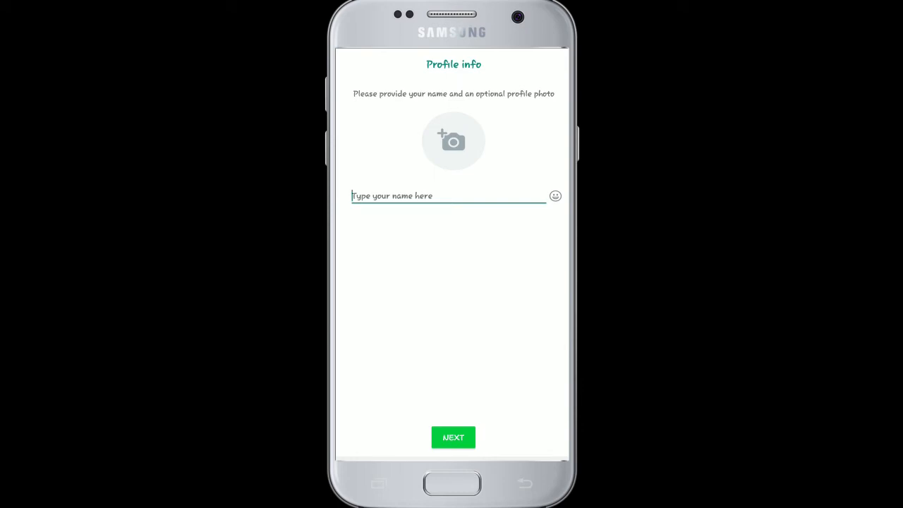
pyautogui.click(453, 141)
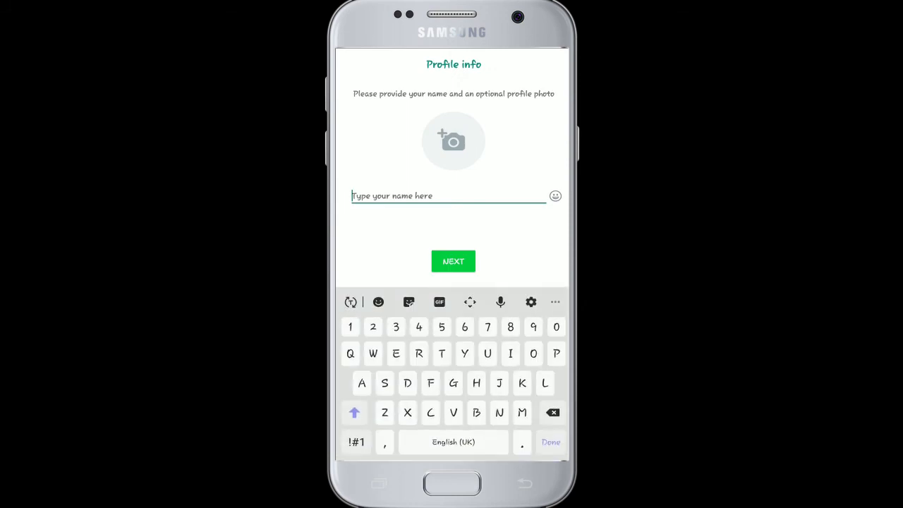
pyautogui.write('Rupa Dulal')
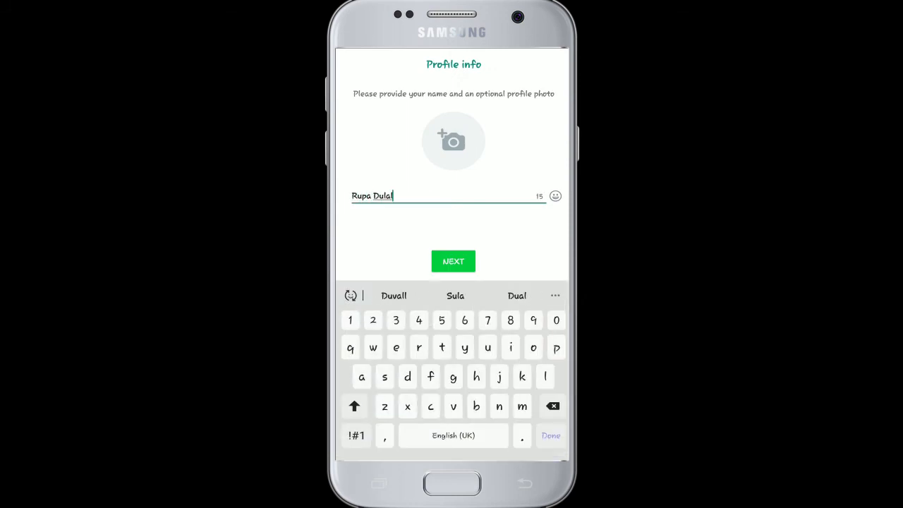
pyautogui.click(453, 261)
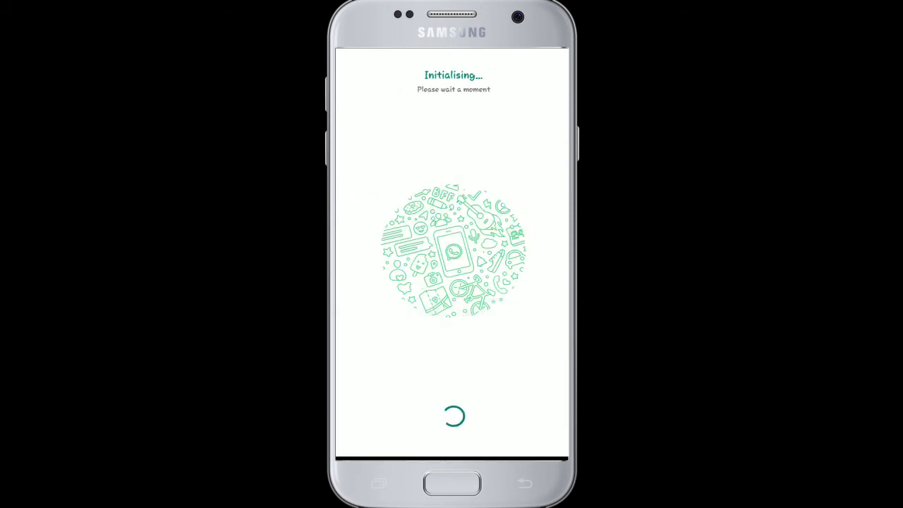